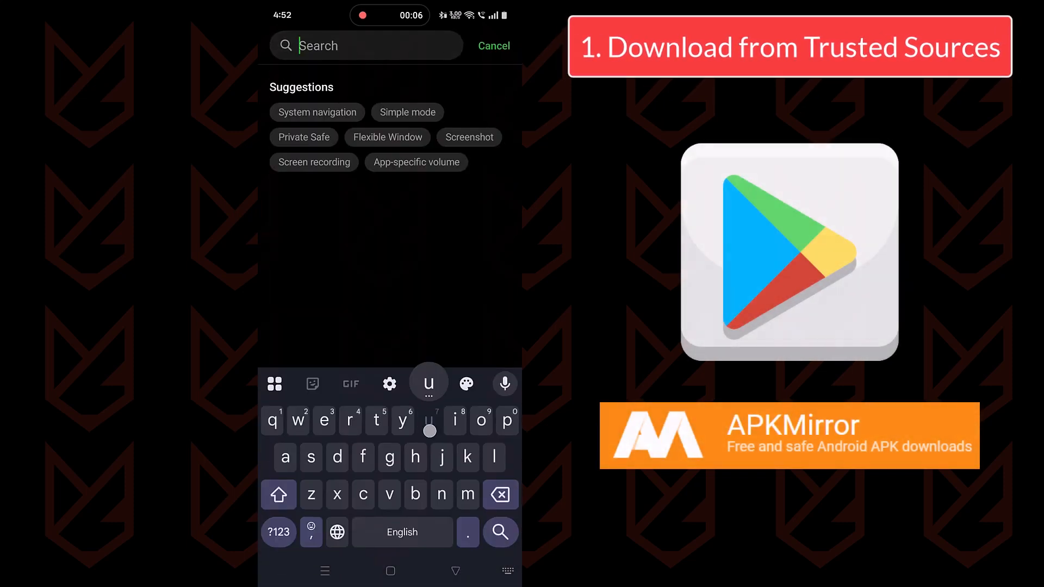
Find installation sources via search and revoke Feedback and oms-core install permissions.
{"action": "type", "text": "unknown sources"}
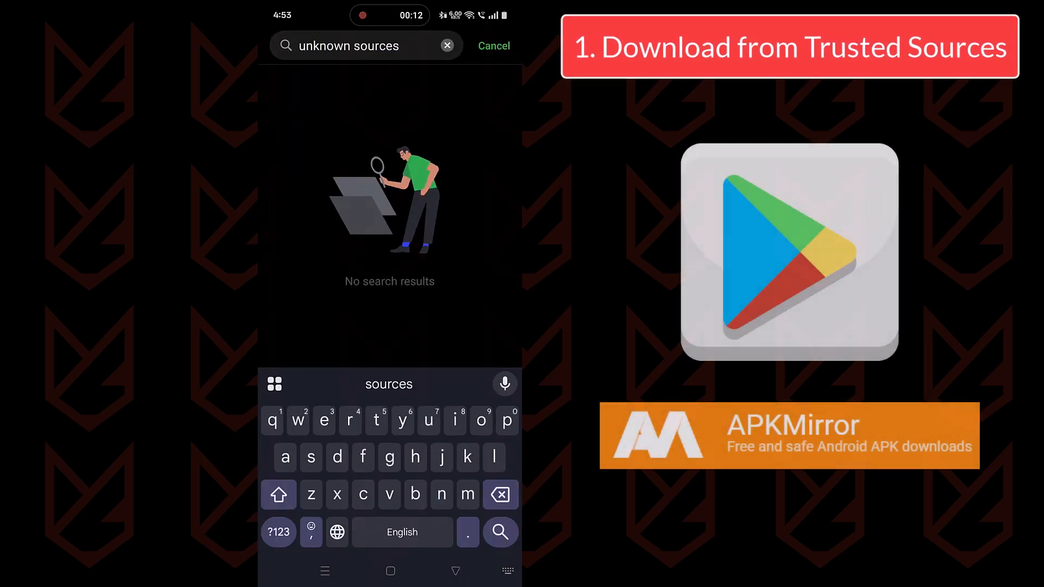
{"action": "left_click", "coordinate": [447, 46]}
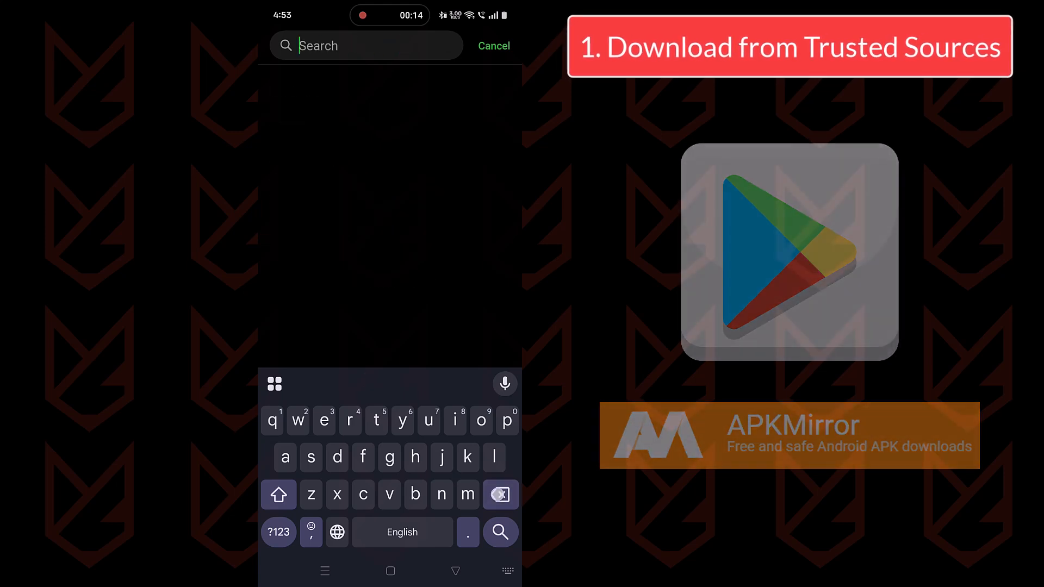
{"action": "type", "text": "installation sources"}
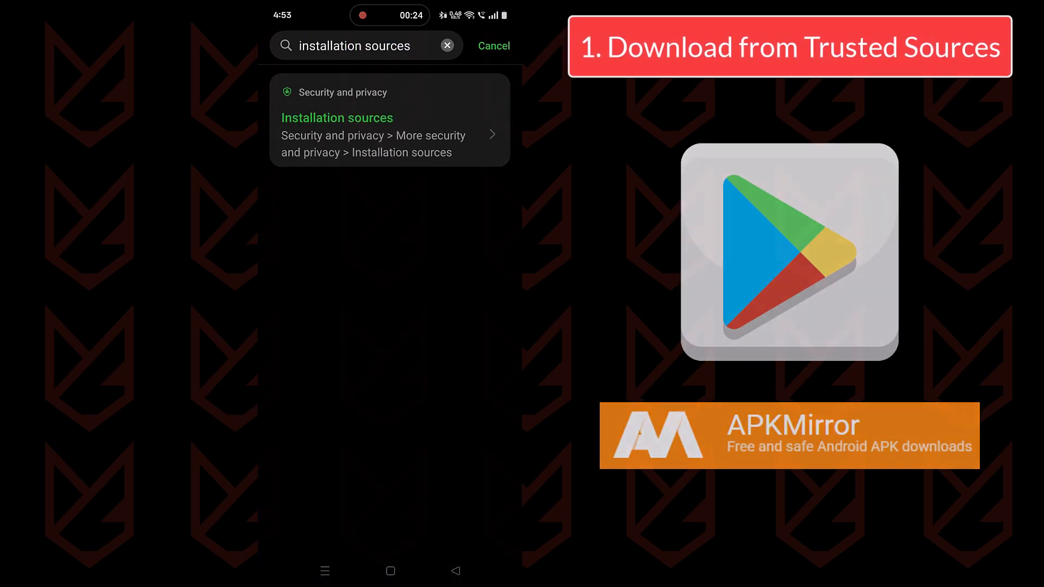
{"action": "left_click", "coordinate": [337, 118]}
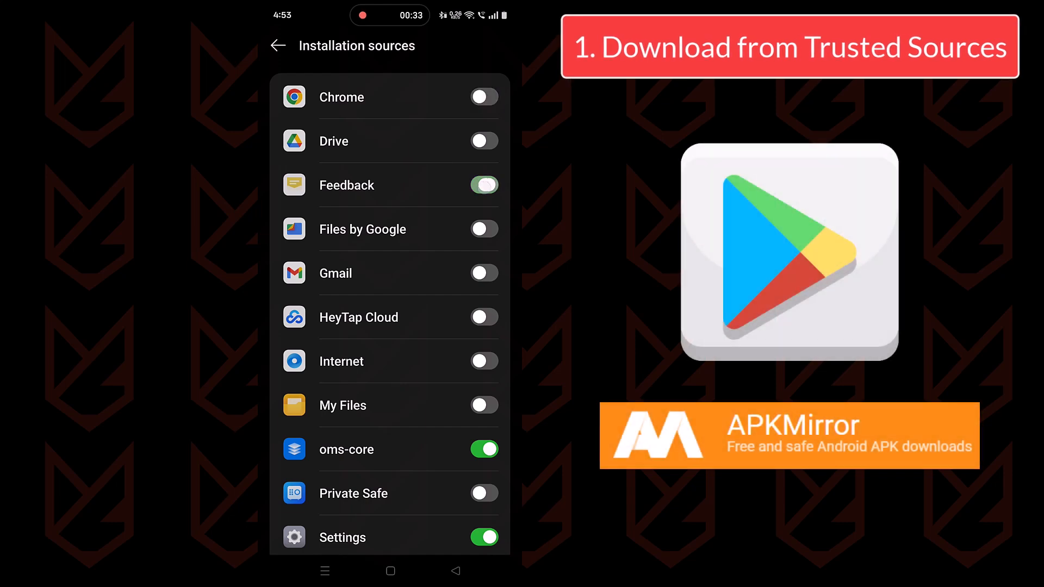
{"action": "scroll", "scroll_direction": "down", "scroll_amount": 3}
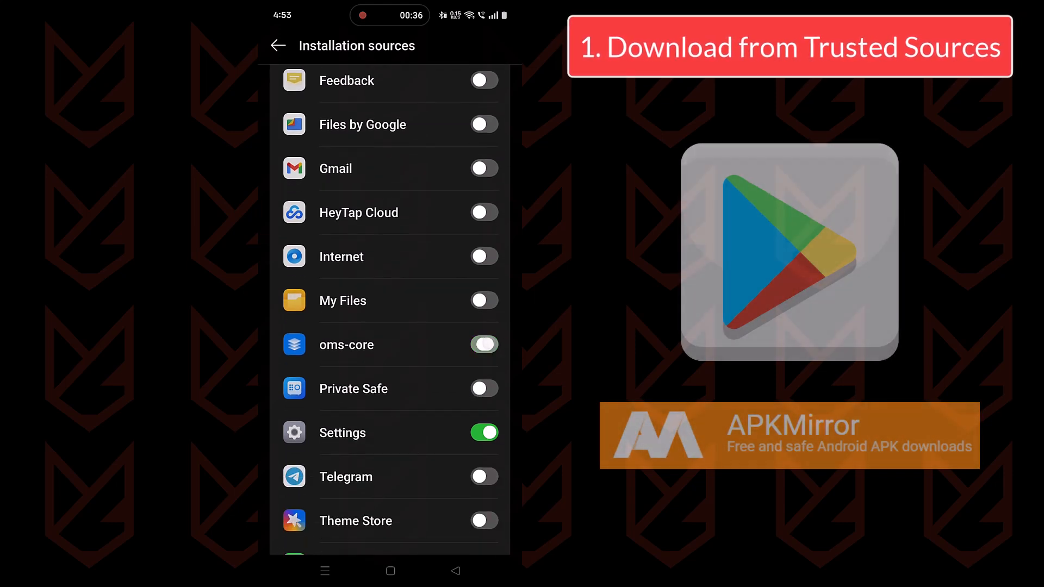
{"action": "left_click", "coordinate": [276, 46]}
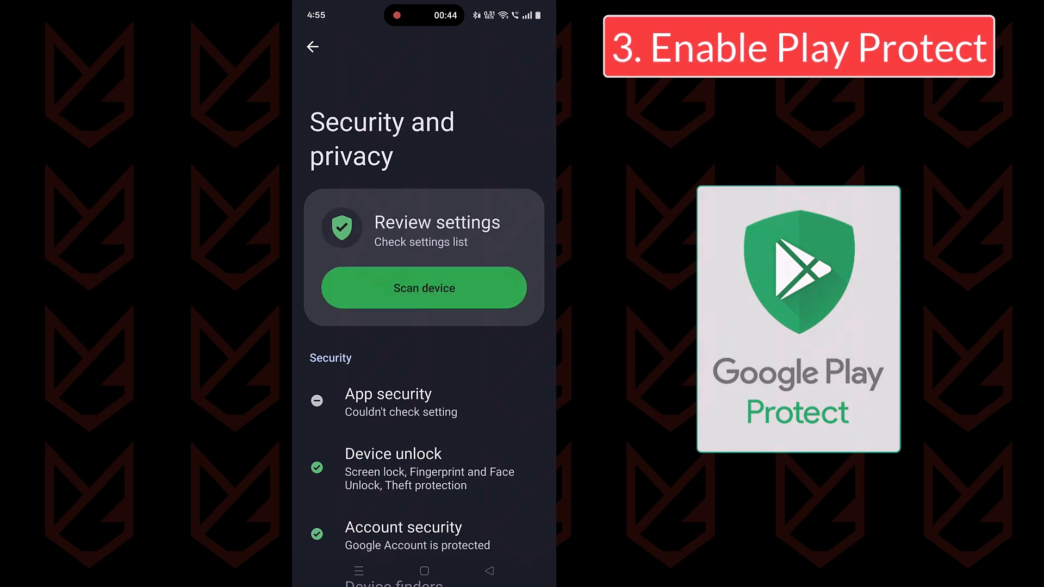
Open App security and view Google Play Protect's status.
{"action": "left_click", "coordinate": [388, 403]}
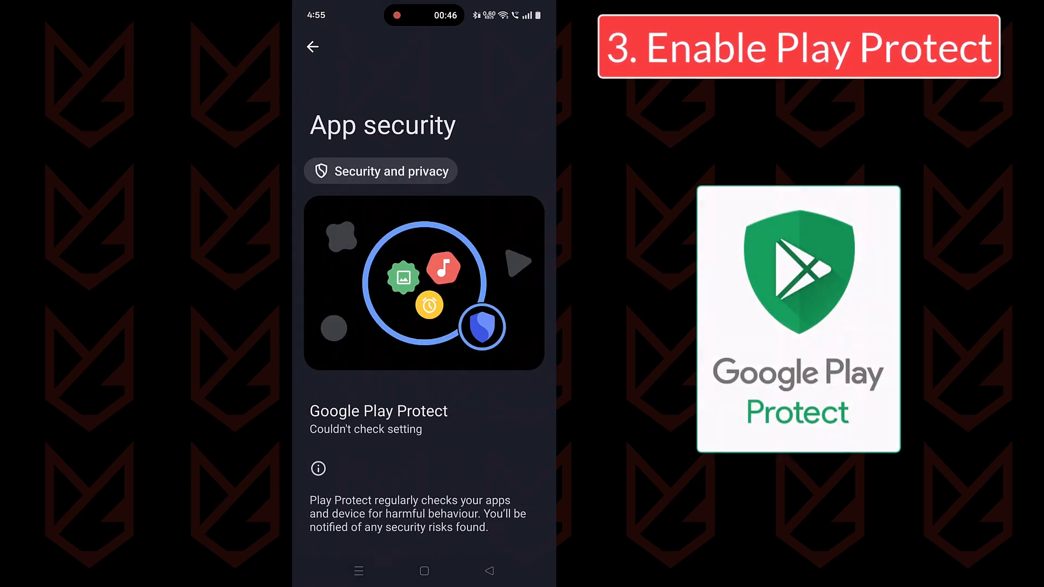
{"action": "left_click", "coordinate": [378, 411]}
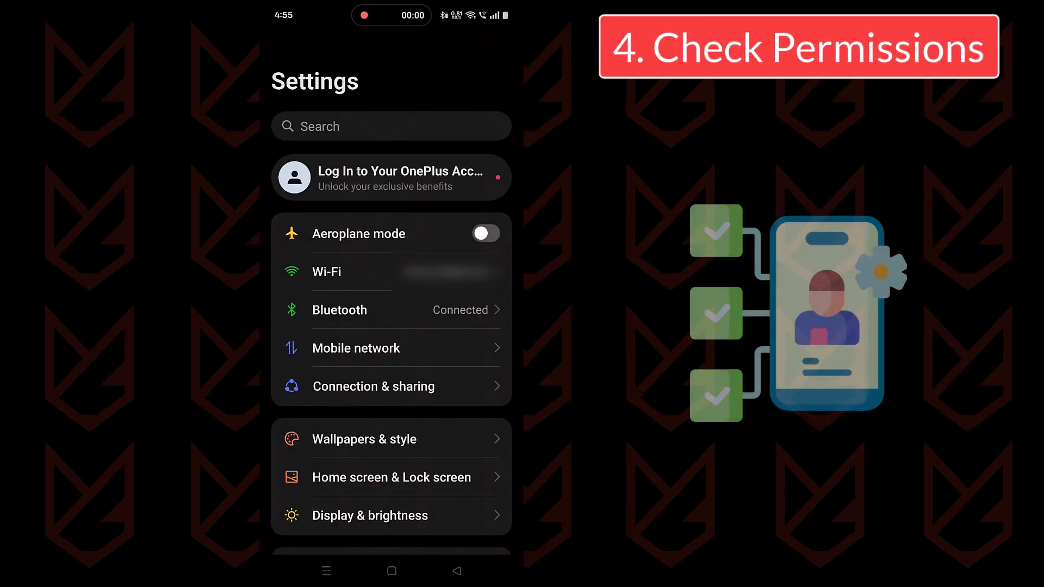
Search 'permission', open Permission manager's Camera entry, and scroll the allowed apps.
{"action": "type", "text": "permission"}
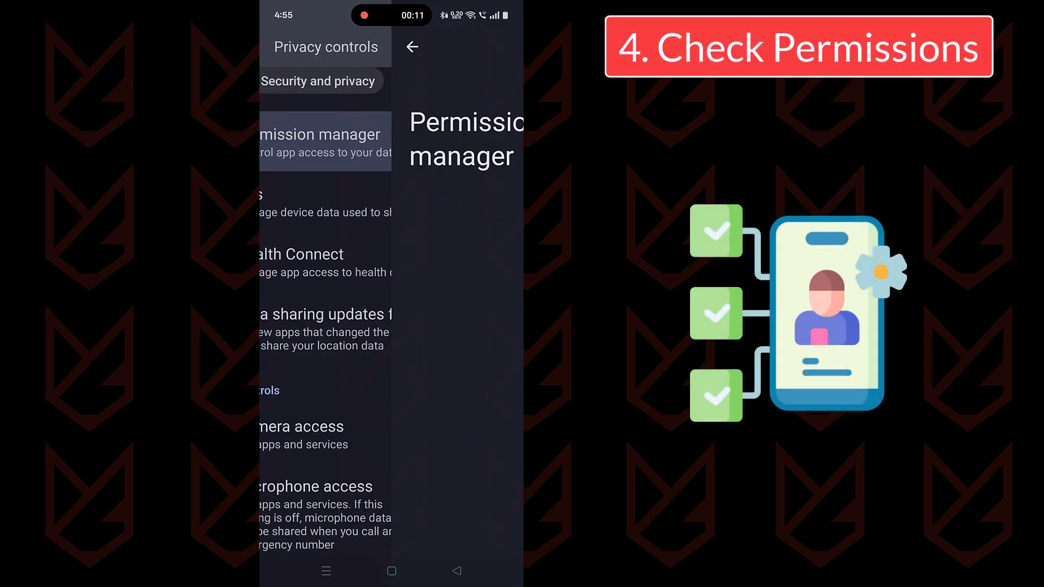
{"action": "left_click", "coordinate": [325, 141]}
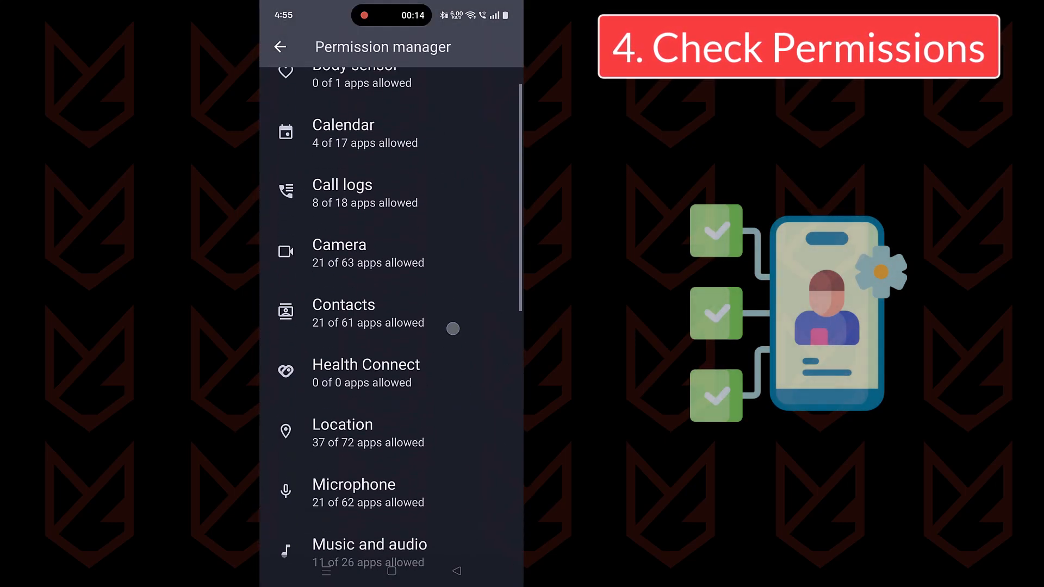
{"action": "left_click", "coordinate": [338, 244]}
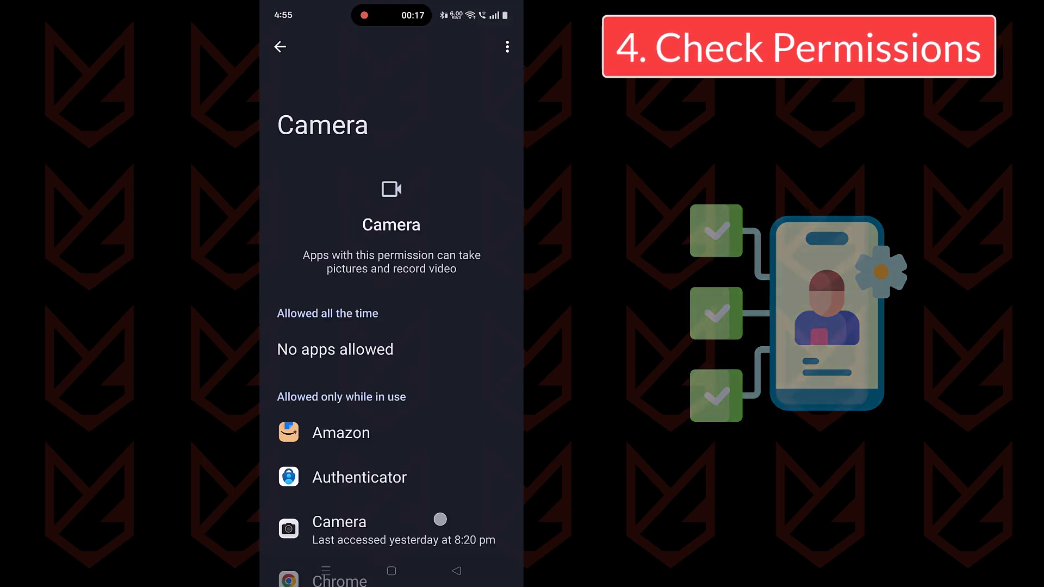
{"action": "scroll", "scroll_direction": "down", "scroll_amount": 3}
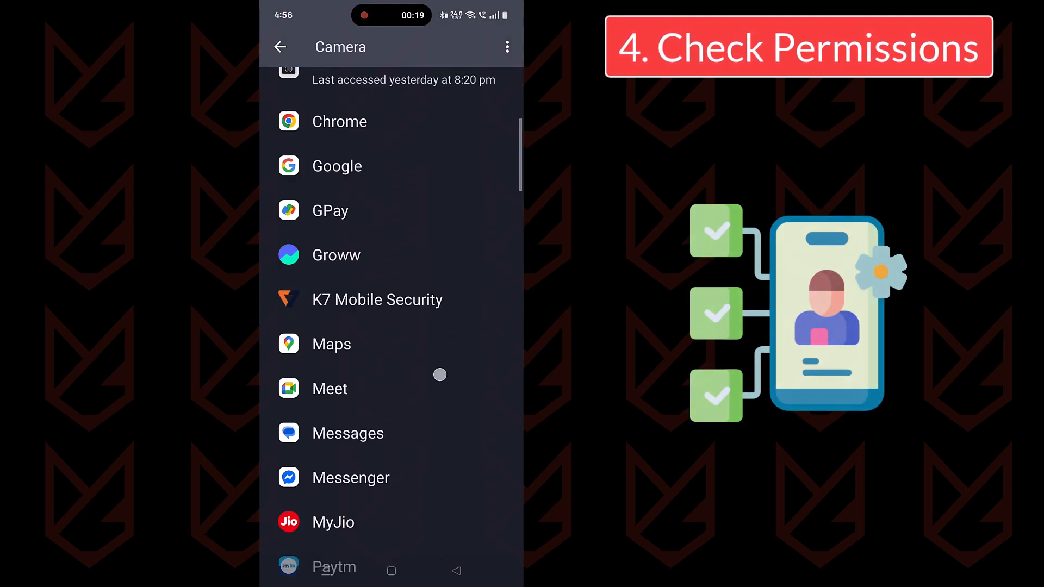
{"action": "scroll", "scroll_direction": "down", "scroll_amount": 3}
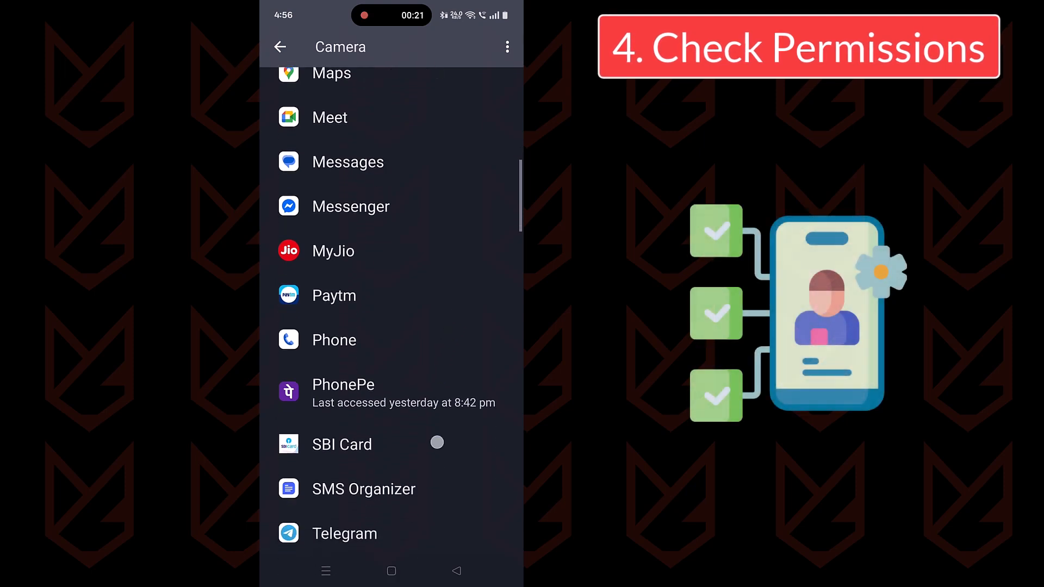
{"action": "scroll", "scroll_direction": "down", "scroll_amount": 3}
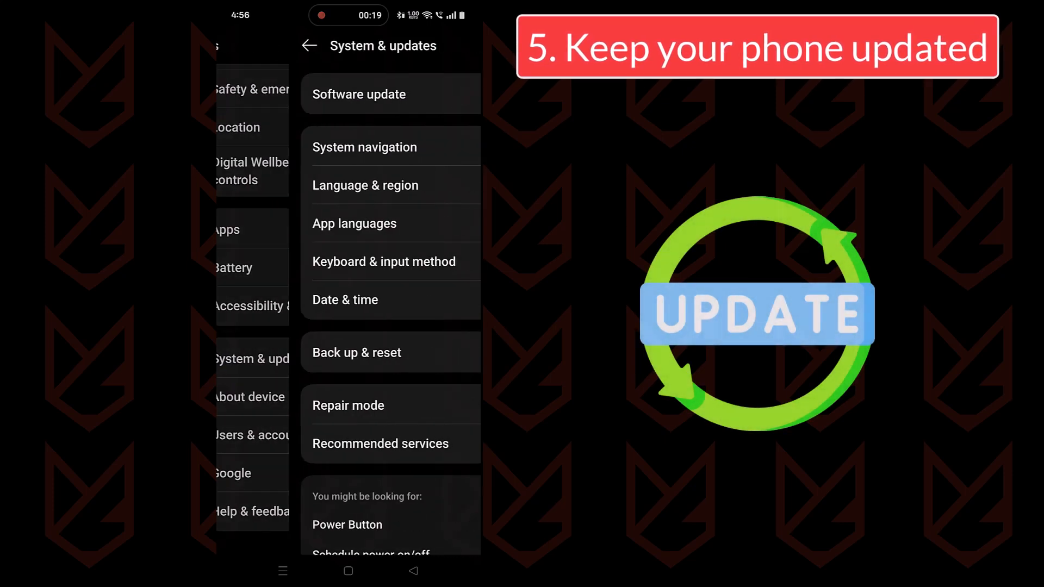
Check for OxygenOS 15 system updates from the Software update page.
{"action": "left_click", "coordinate": [358, 94]}
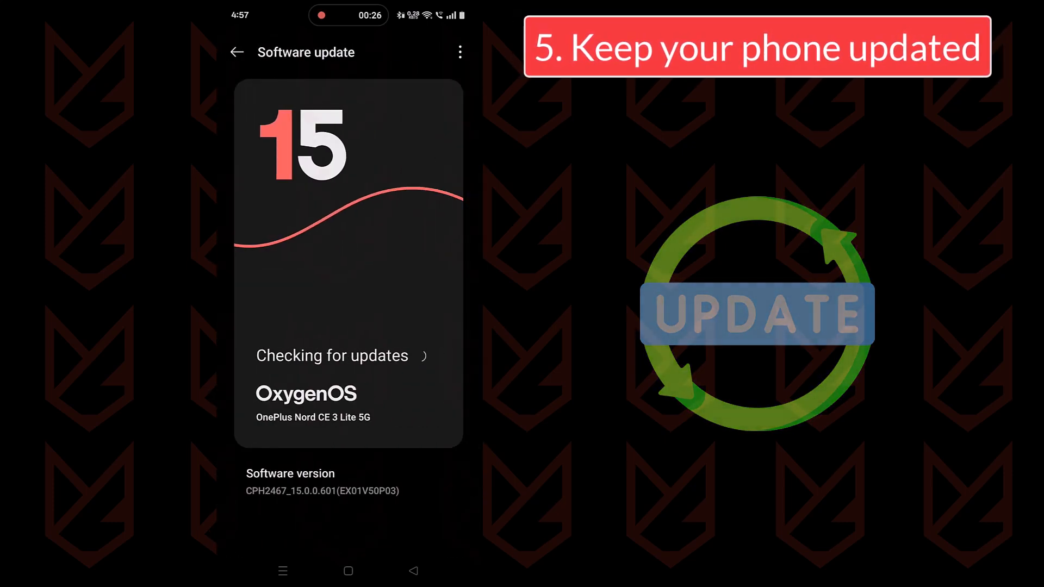